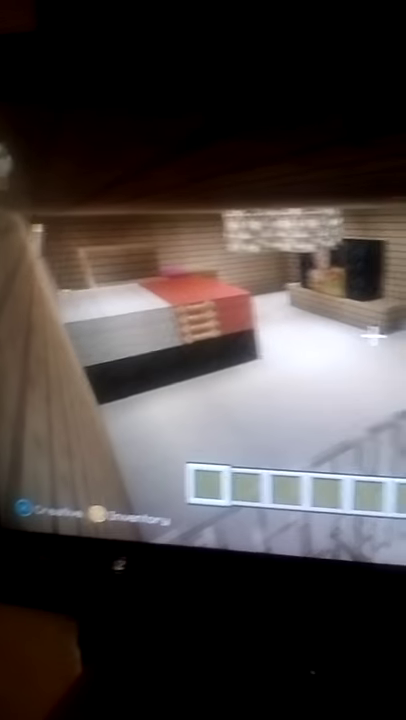
mouse_move(204, 360)
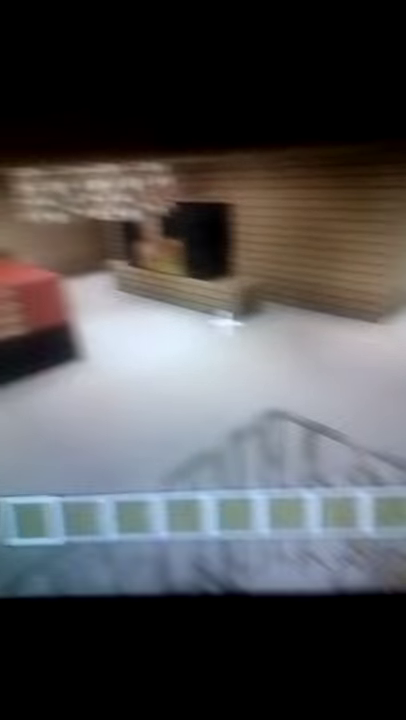